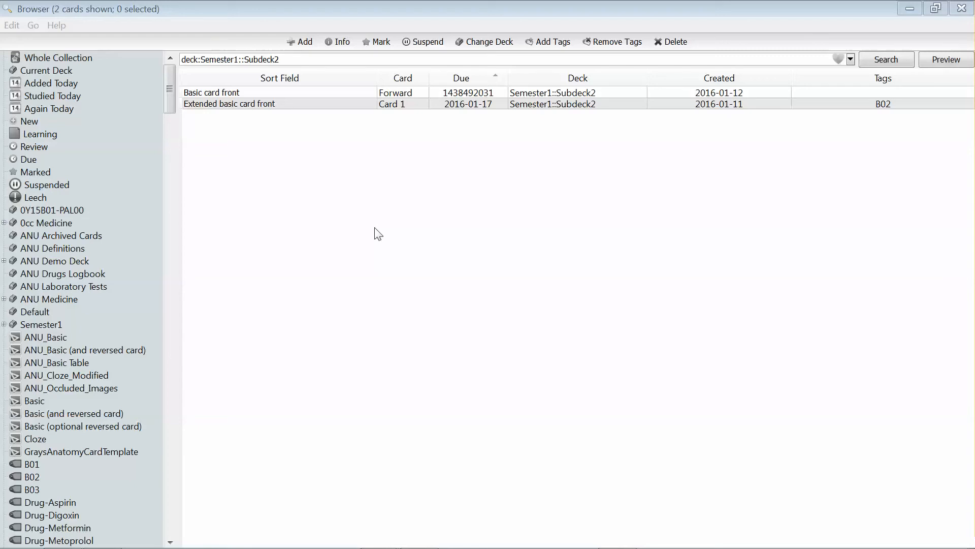
mouse_move(403, 154)
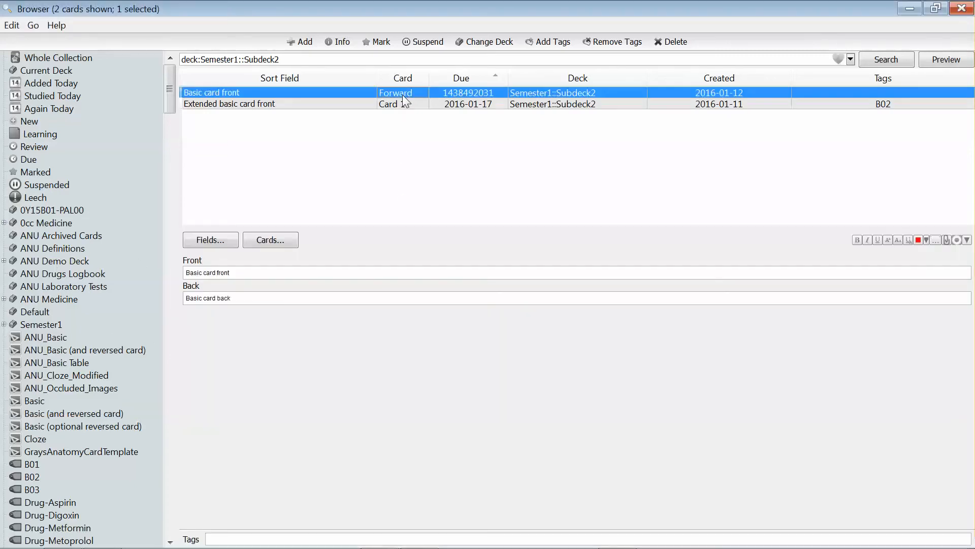
mouse_move(564, 202)
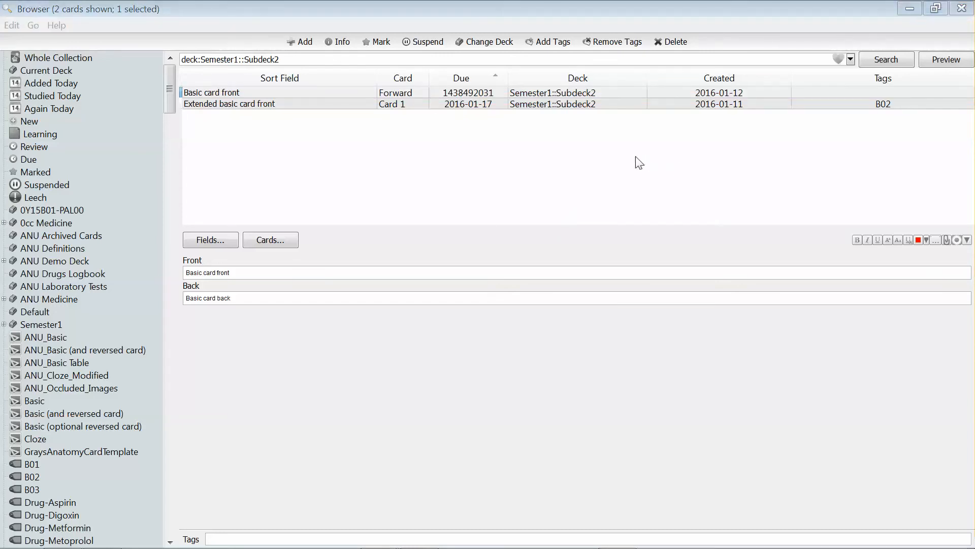
mouse_move(461, 99)
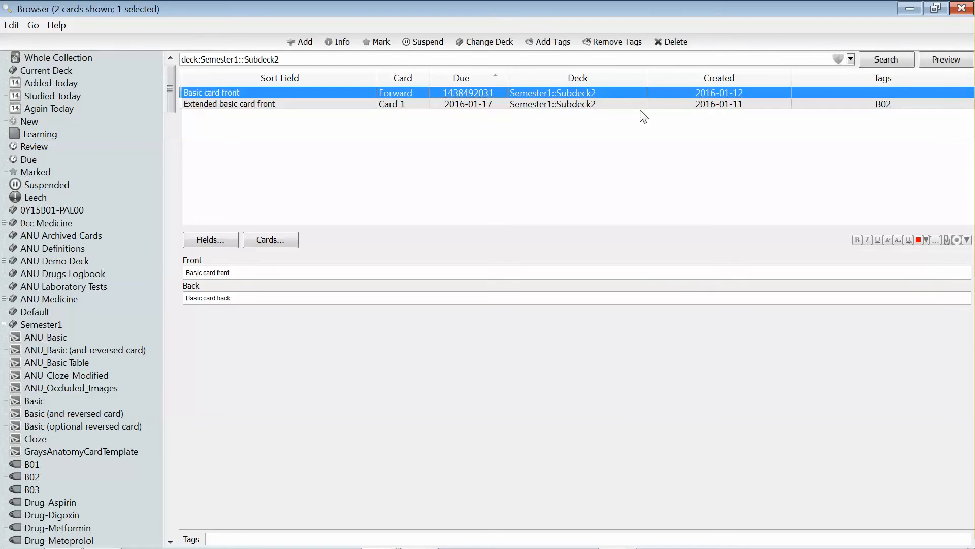
left_click(945, 59)
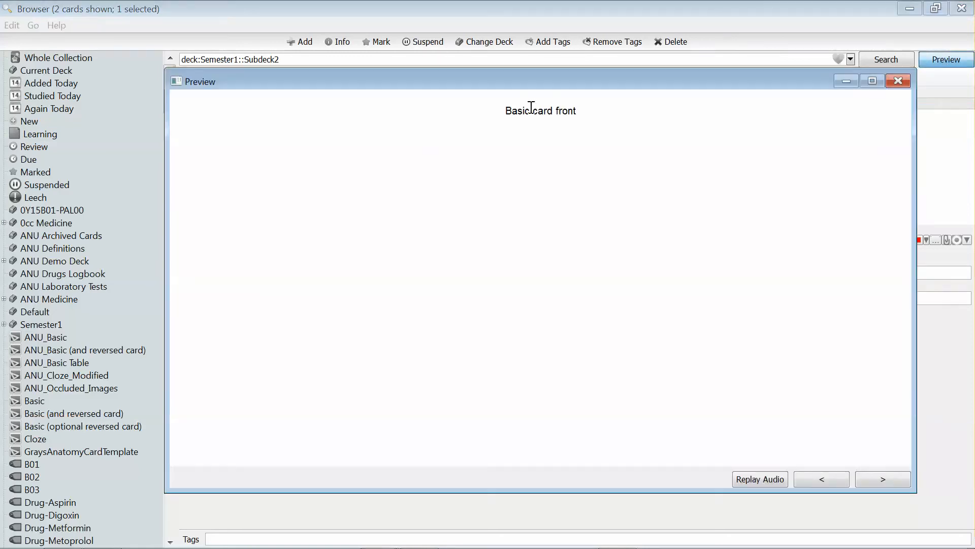
left_click(882, 478)
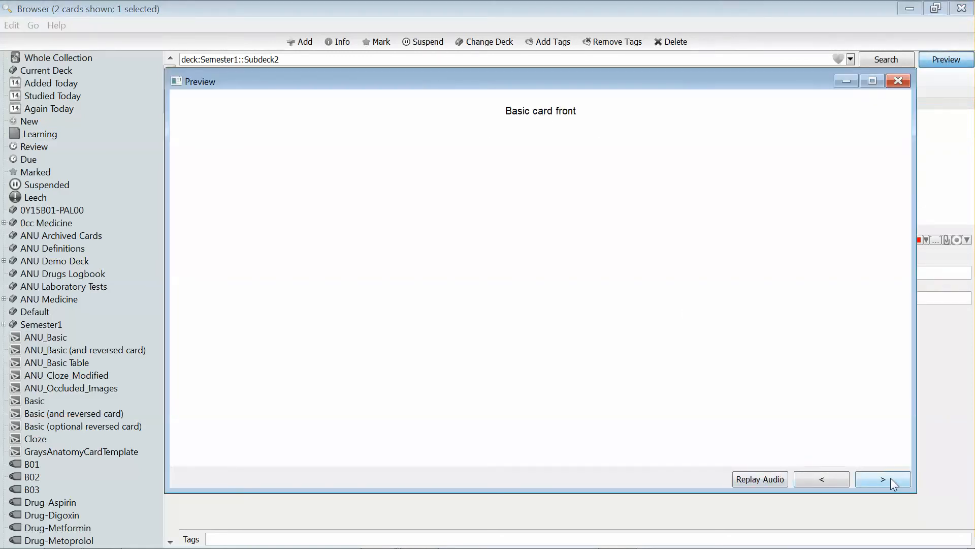
left_click(882, 479)
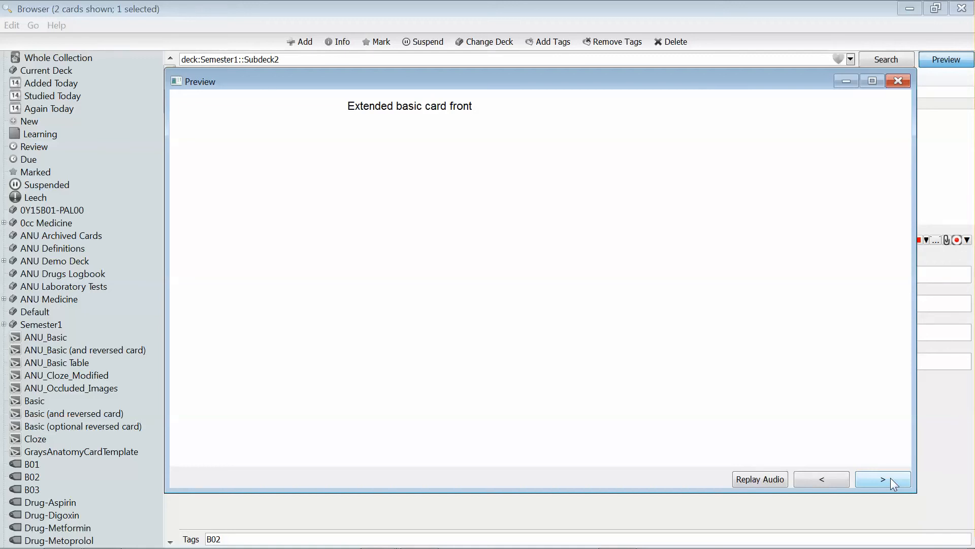
left_click(882, 479)
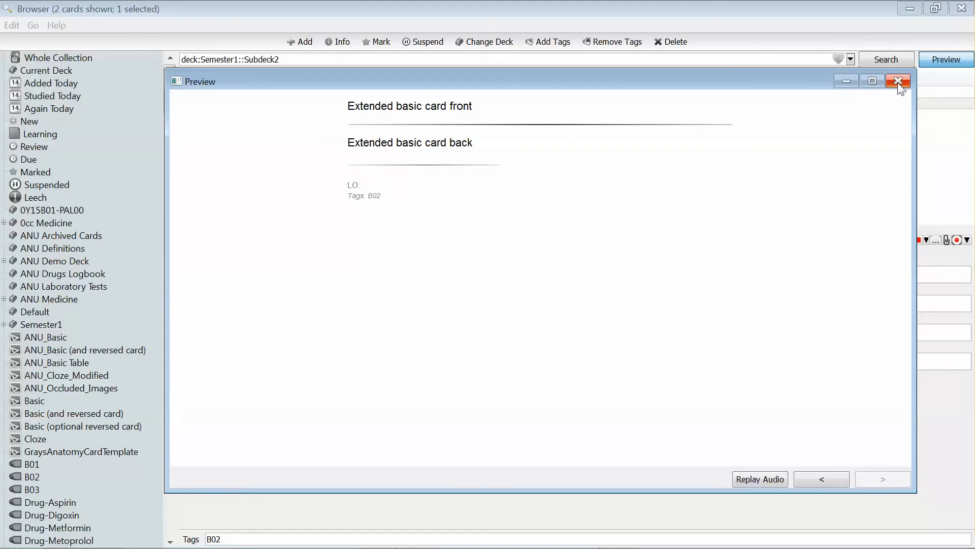
left_click(897, 81)
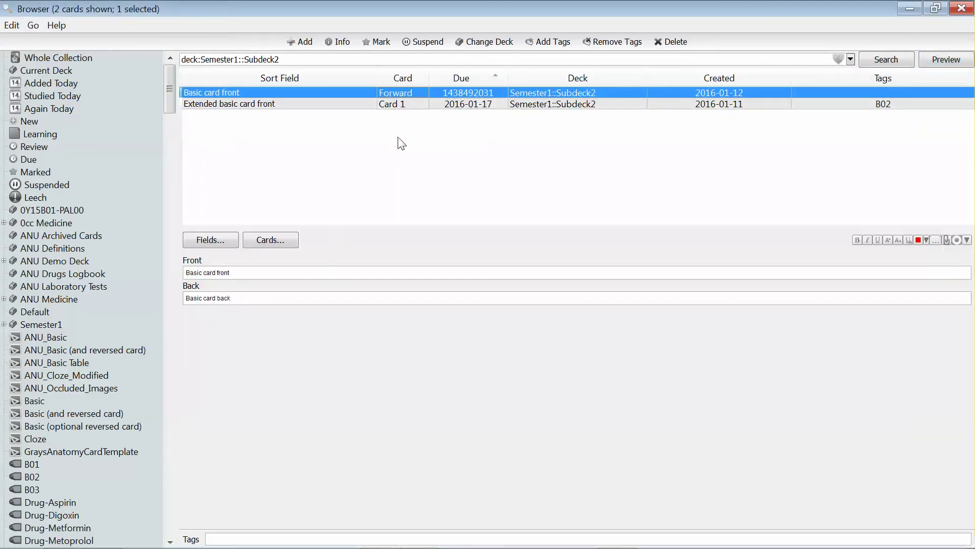
mouse_move(373, 187)
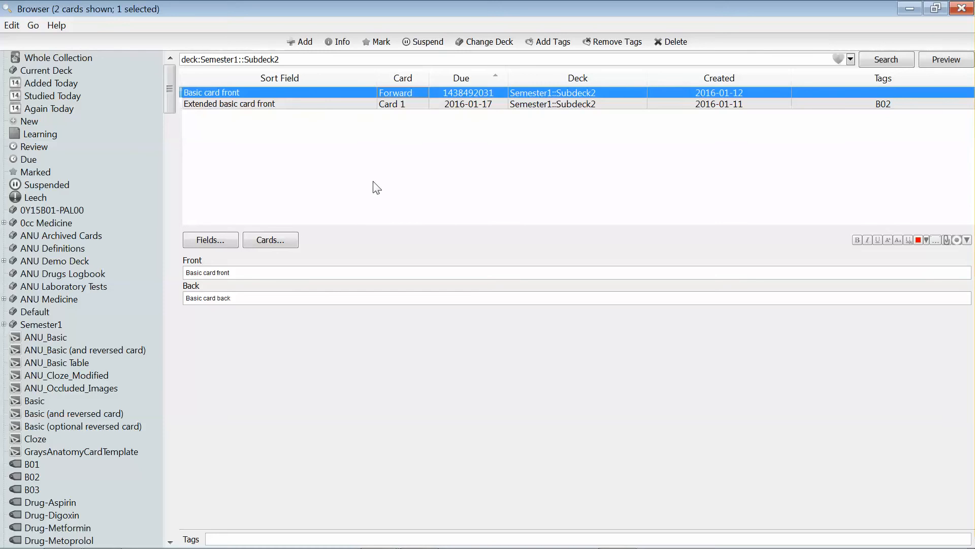
mouse_move(389, 150)
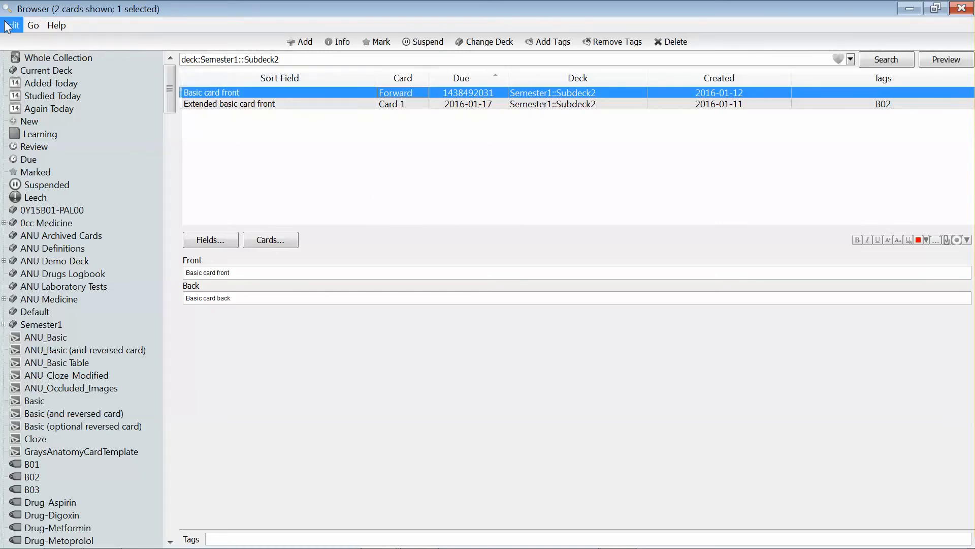
Step: Start Change Note Type from the Edit menu for the Basic card front note
left_click(10, 24)
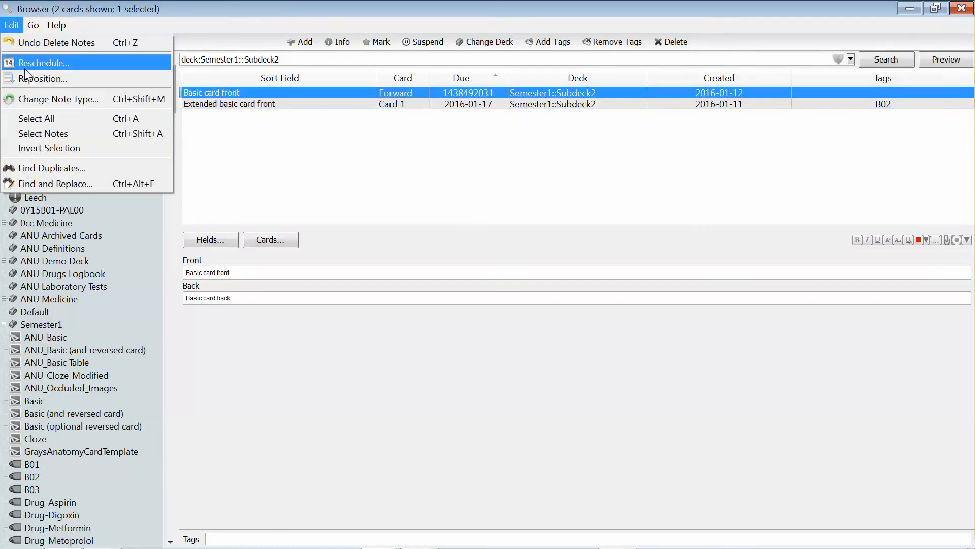
left_click(59, 98)
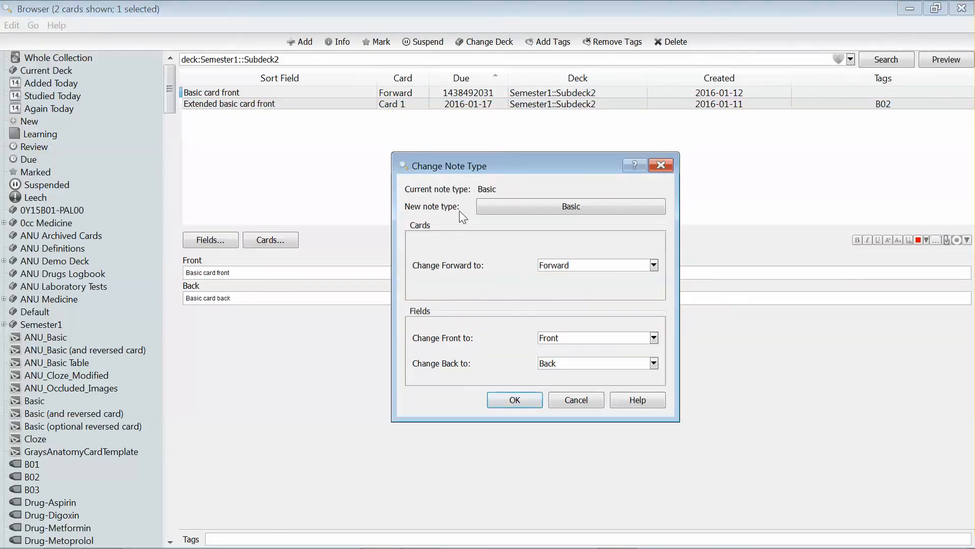
Step: Choose ANU_Basic as the new note type and confirm Forward maps to Card 1
left_click(568, 206)
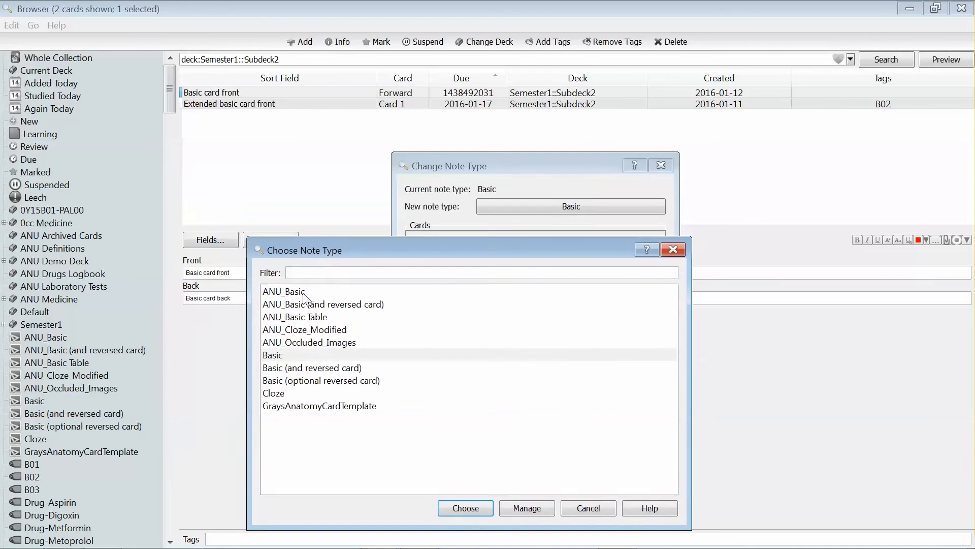
left_click(283, 291)
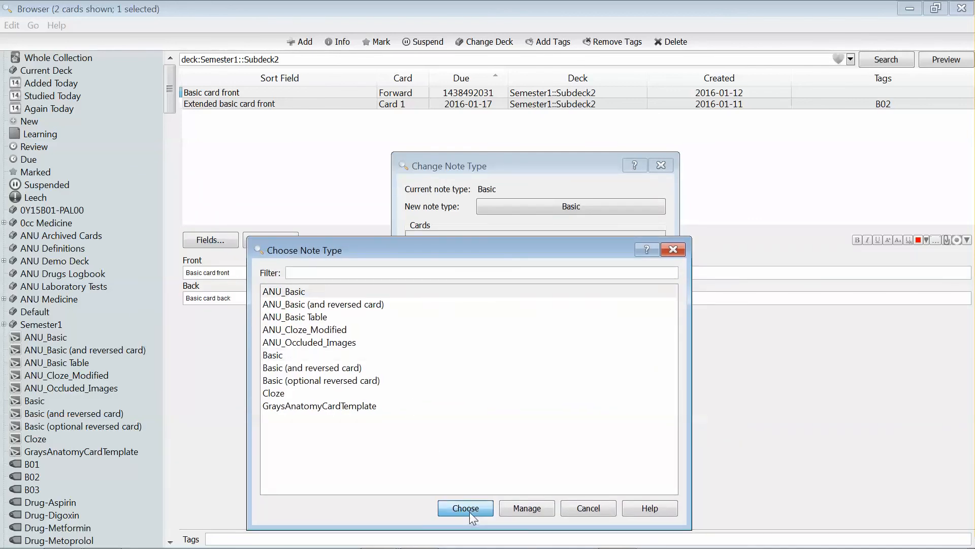
left_click(465, 508)
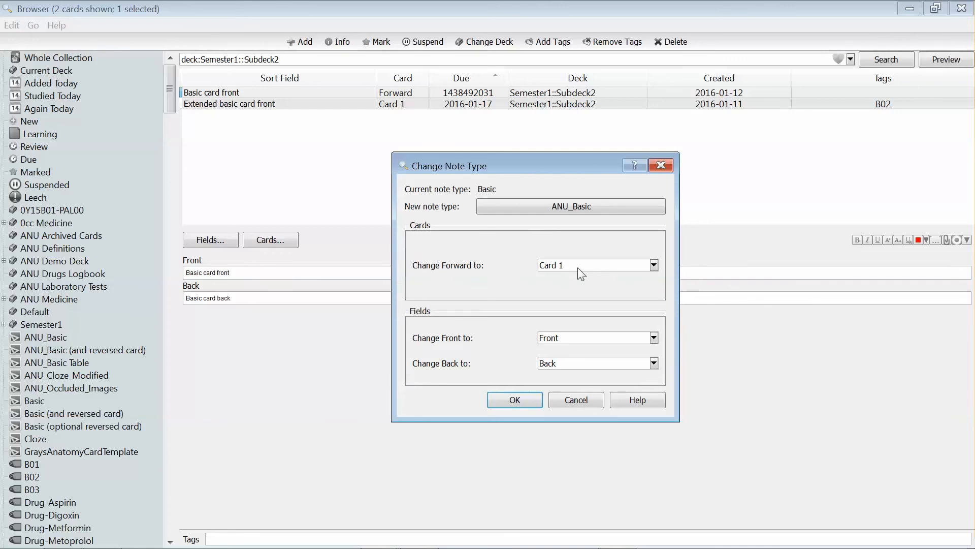
mouse_move(500, 270)
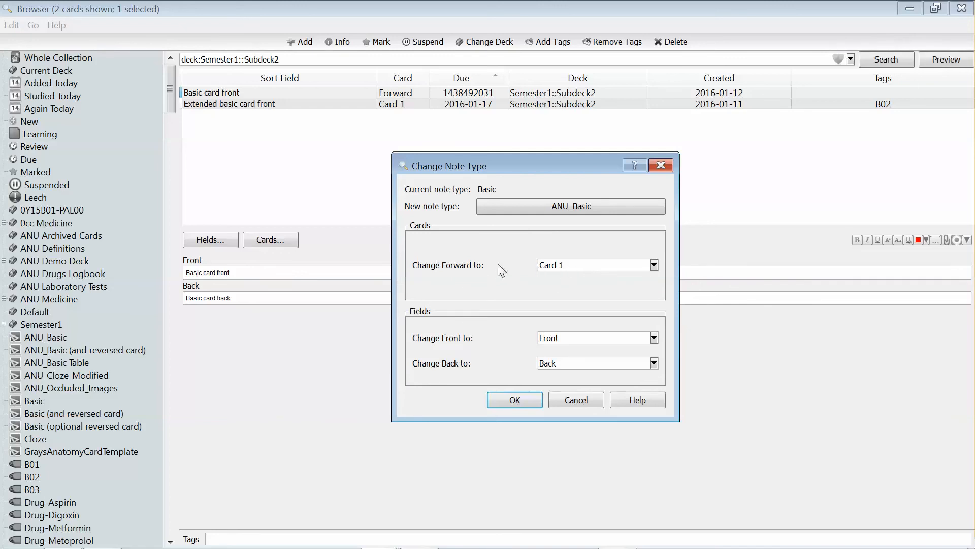
left_click(654, 264)
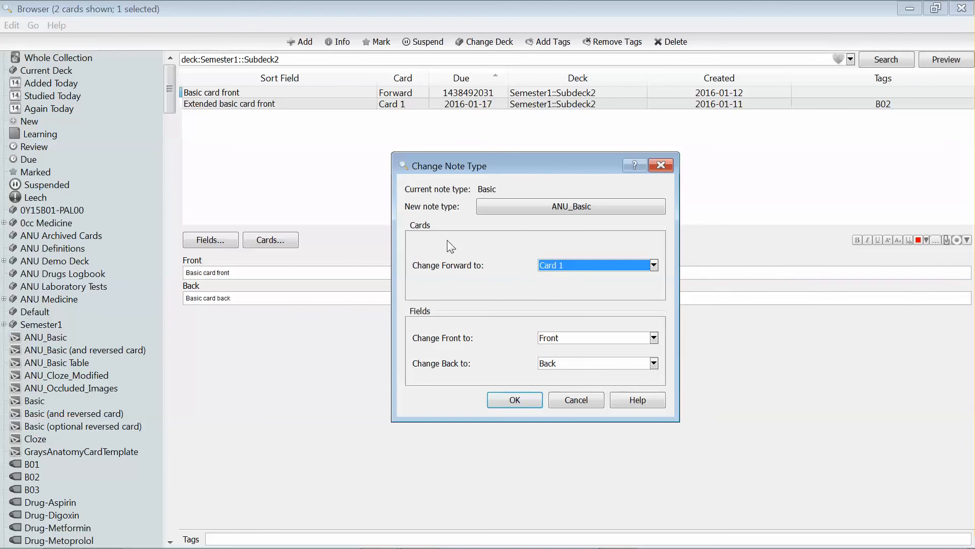
mouse_move(474, 298)
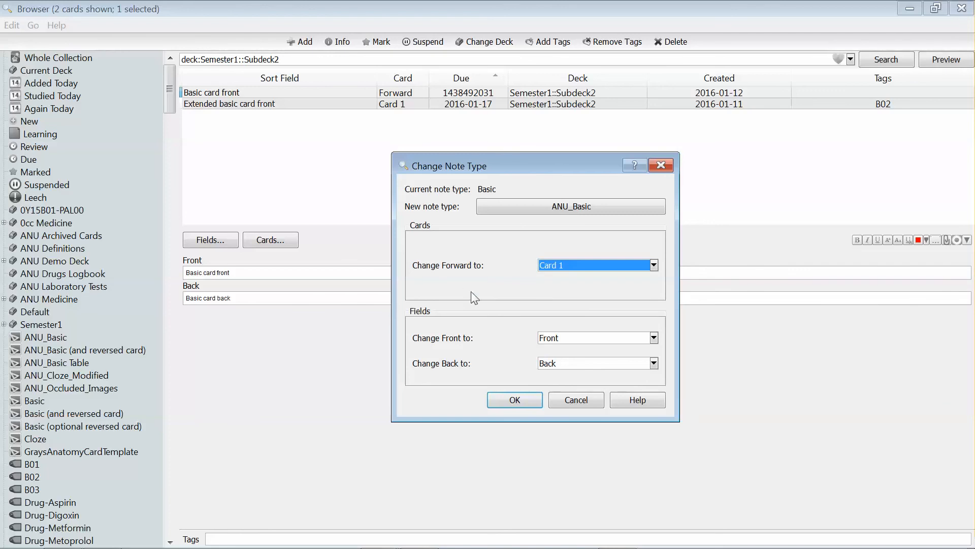
mouse_move(539, 232)
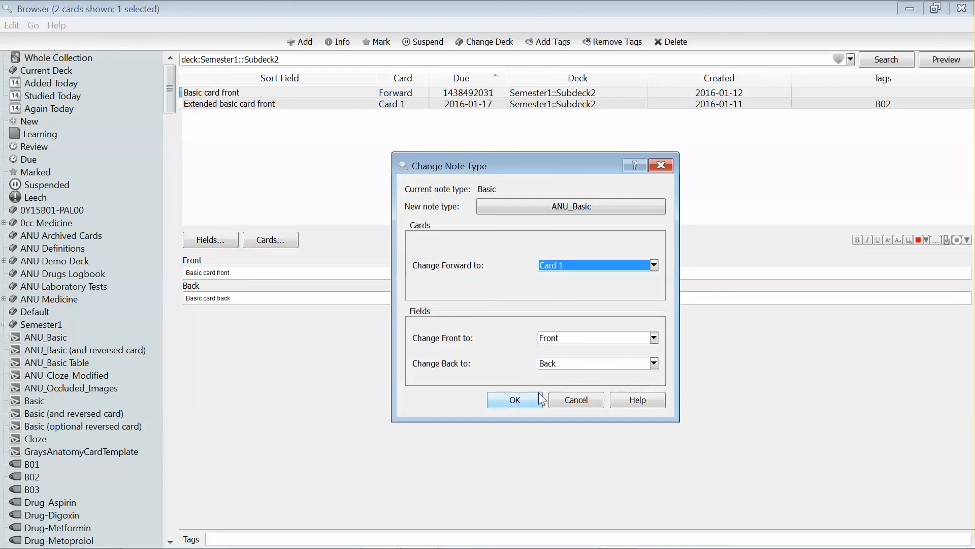
Step: Apply the conversion to ANU_Basic, accepting the full-upload warning, and preview the card
left_click(514, 399)
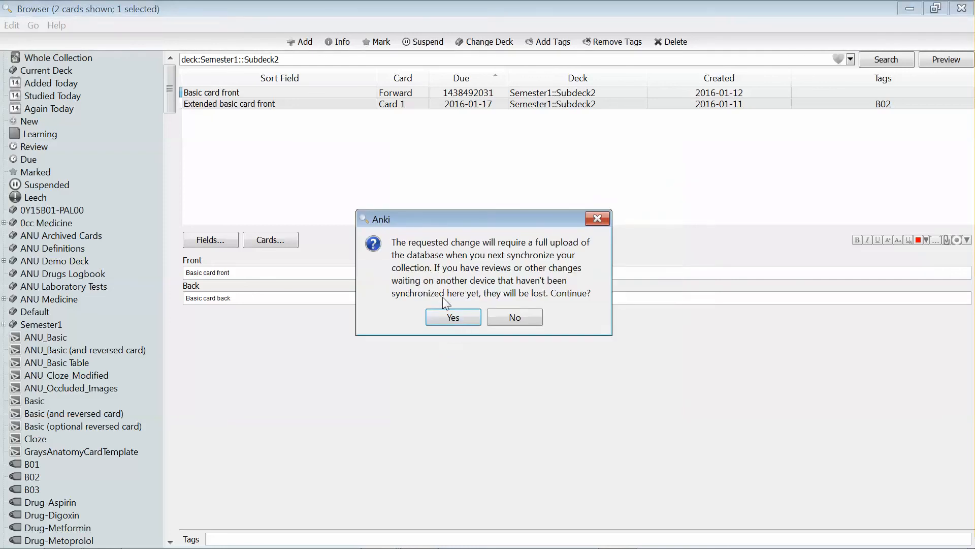
mouse_move(453, 317)
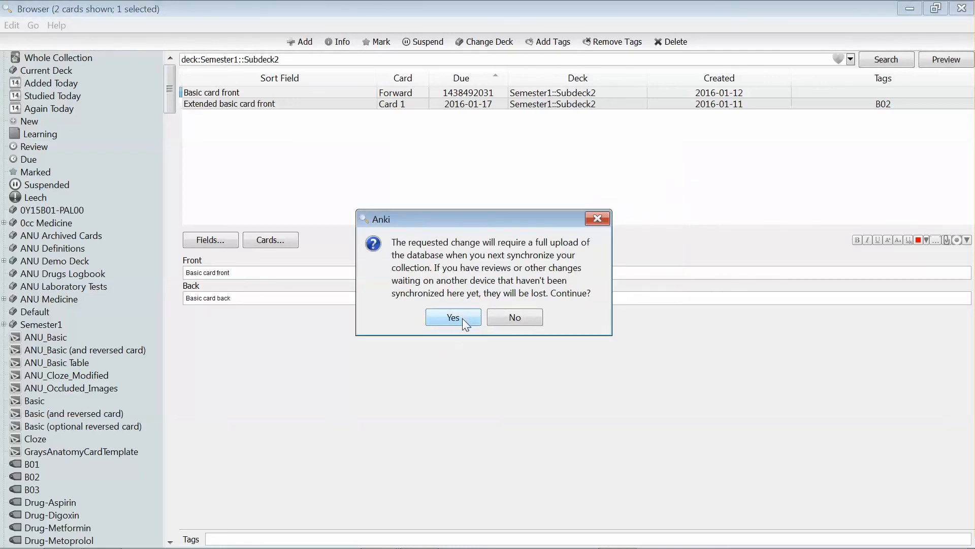
left_click(452, 317)
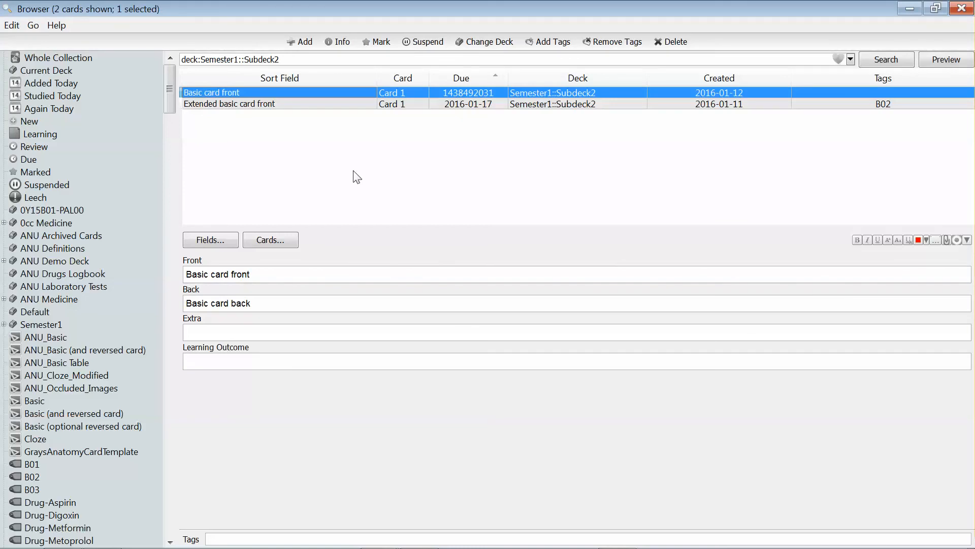
mouse_move(795, 99)
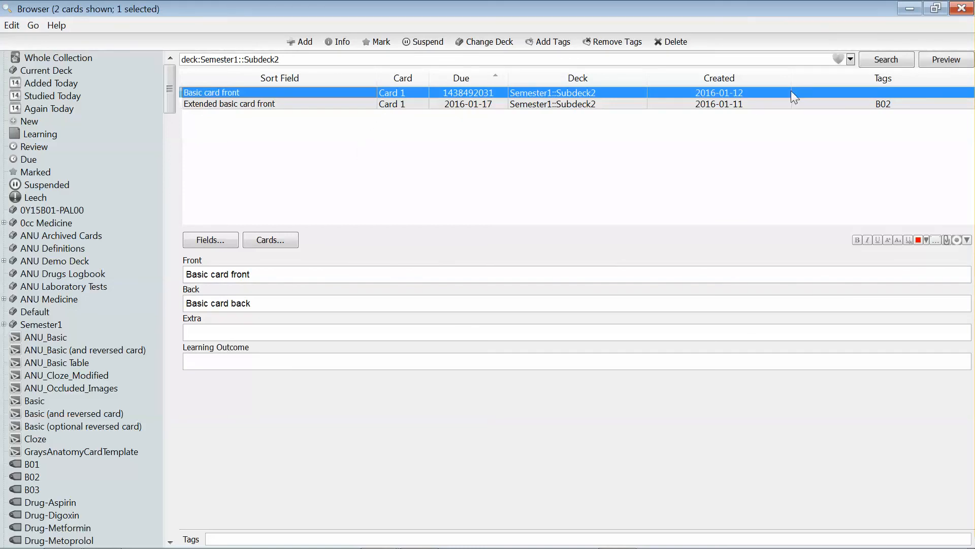
left_click(945, 59)
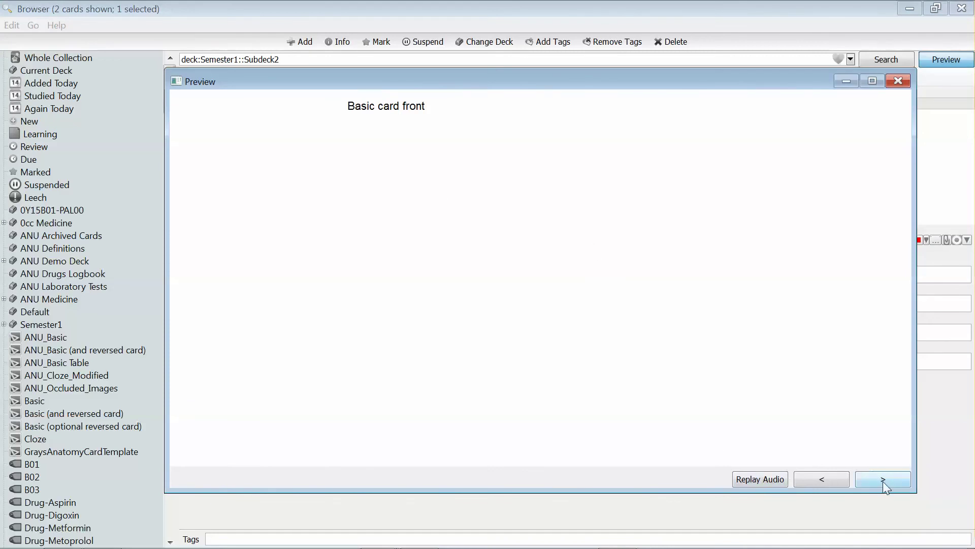
Step: Reveal the answer side showing the back, LO line and Tags
left_click(883, 479)
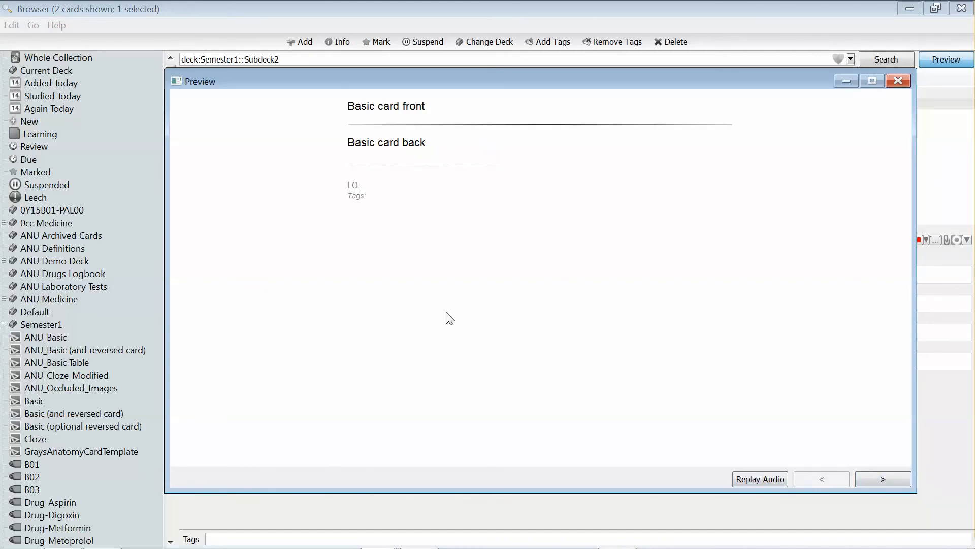